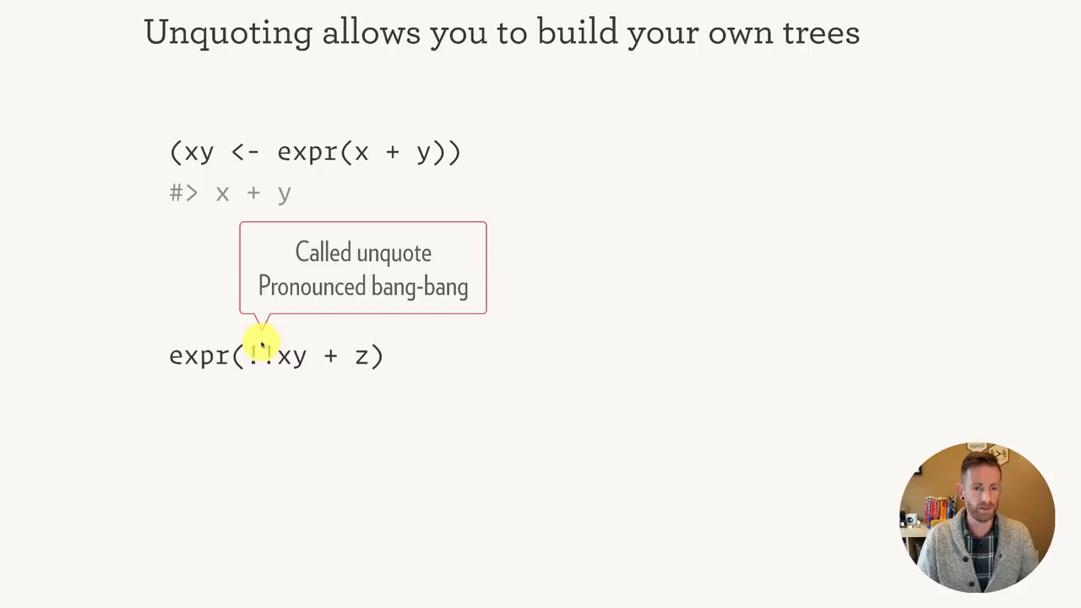
{"action": "mouse_move", "coordinate": [262, 368]}
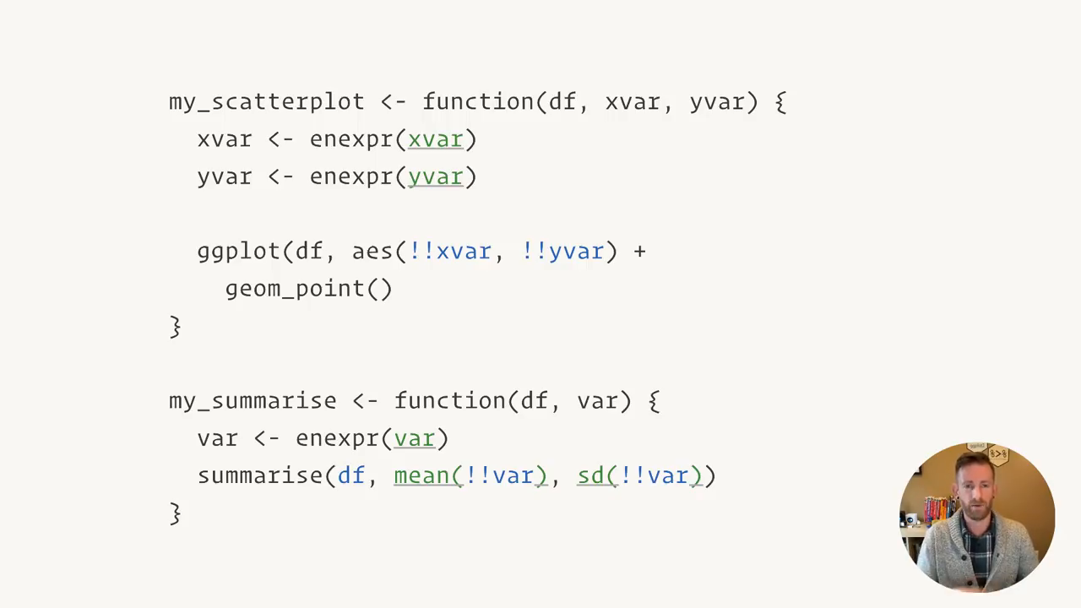
{"action": "mouse_move", "coordinate": [651, 52]}
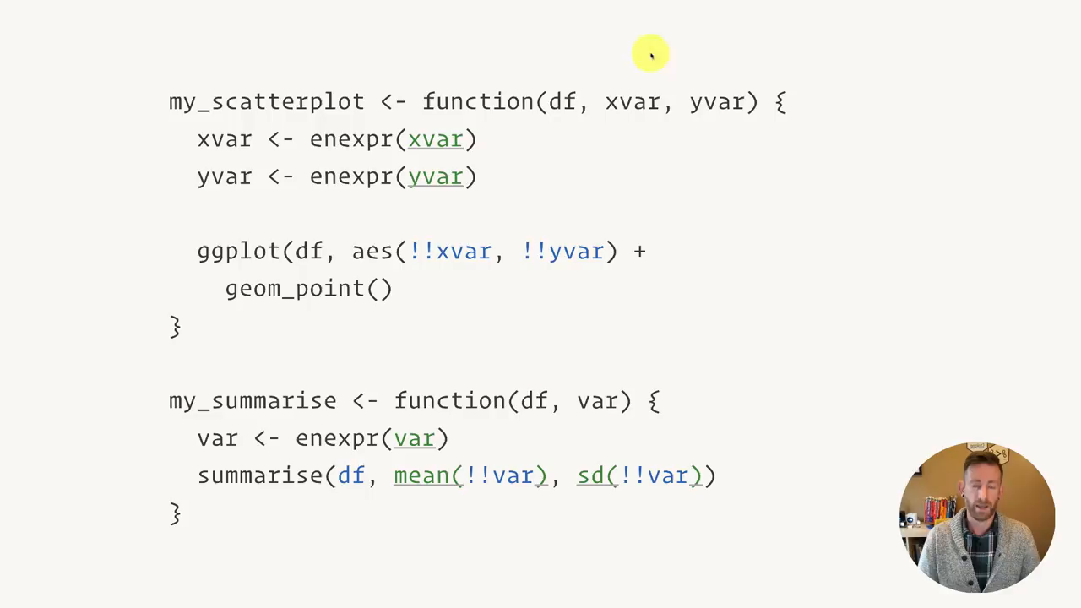
{"action": "mouse_move", "coordinate": [634, 108]}
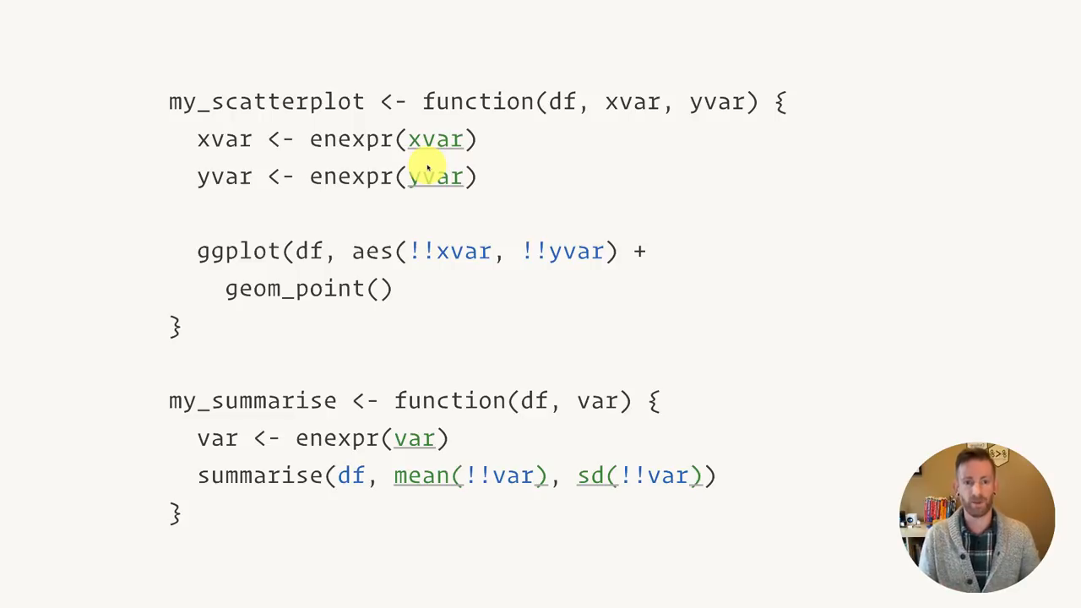
{"action": "mouse_move", "coordinate": [473, 250]}
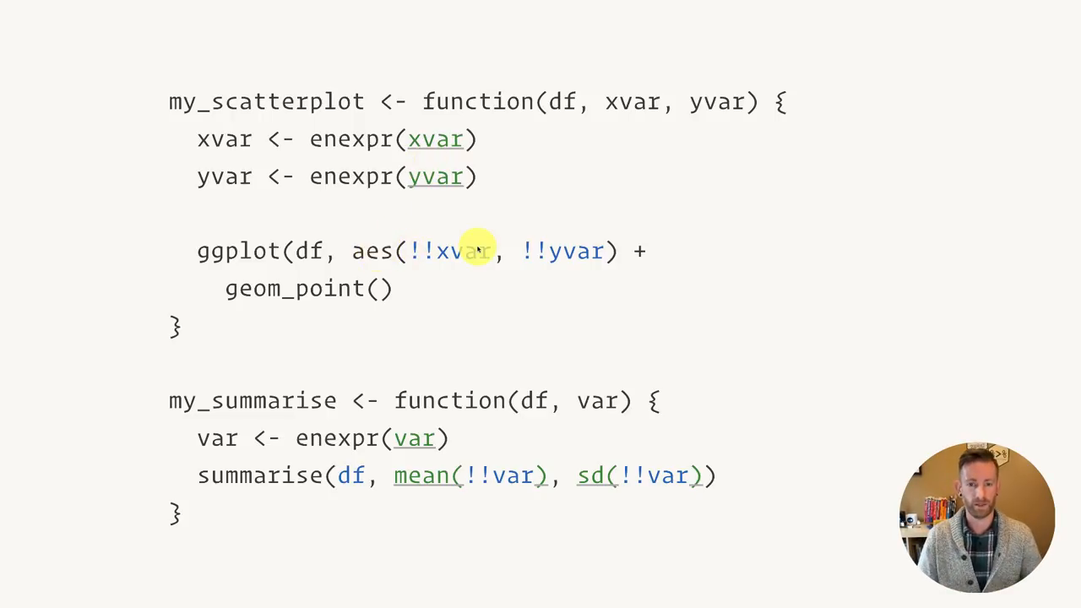
{"action": "mouse_move", "coordinate": [253, 422]}
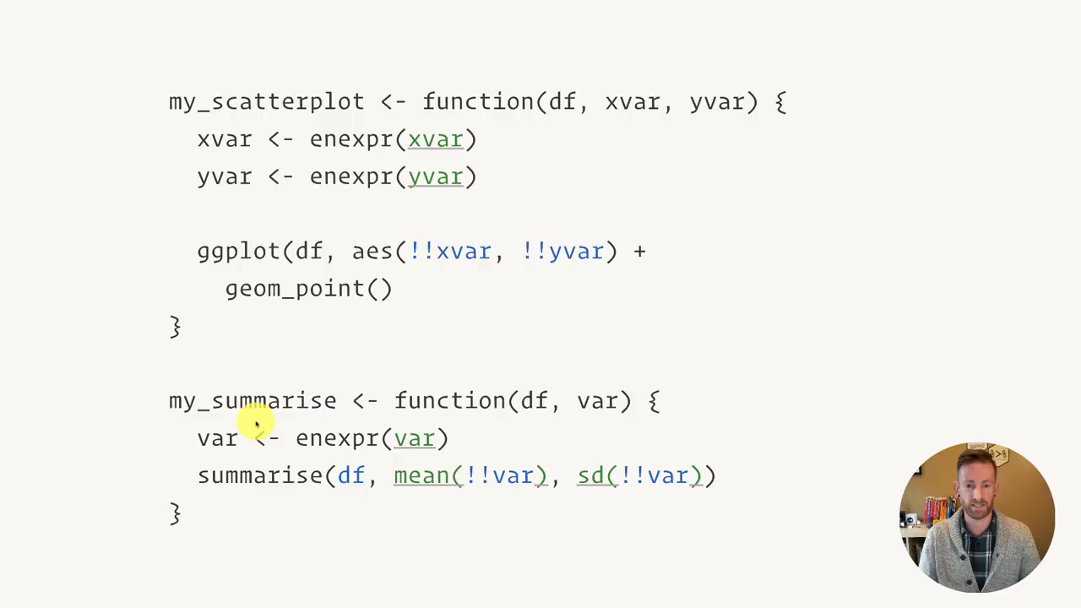
{"action": "mouse_move", "coordinate": [599, 388]}
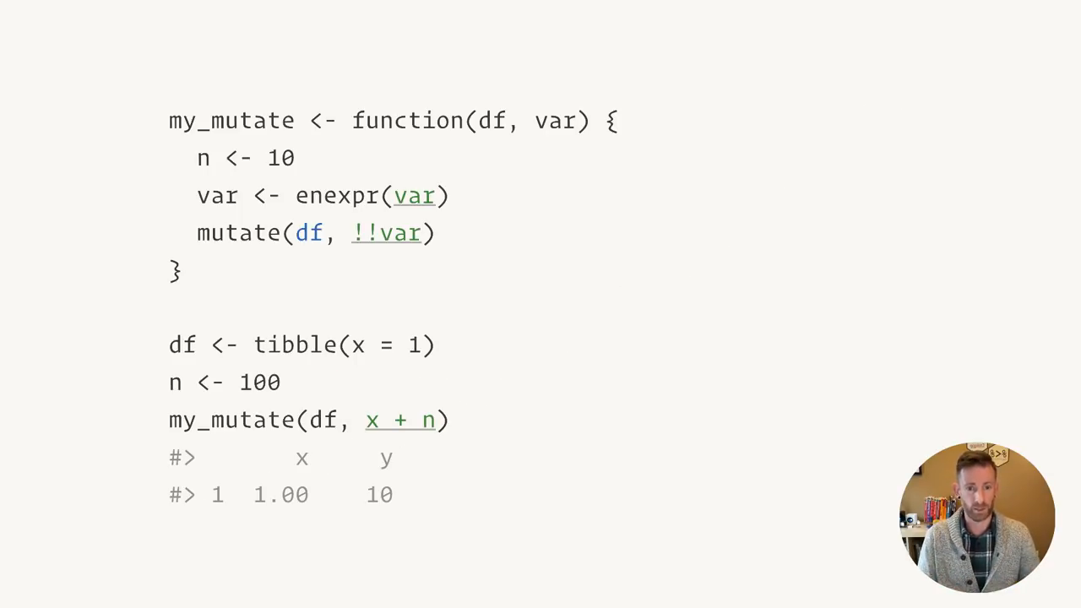
Reveal the 'This should be 11!' callout and the arrow linking n to the function's n <- 10.
{"action": "left_click", "coordinate": [371, 421]}
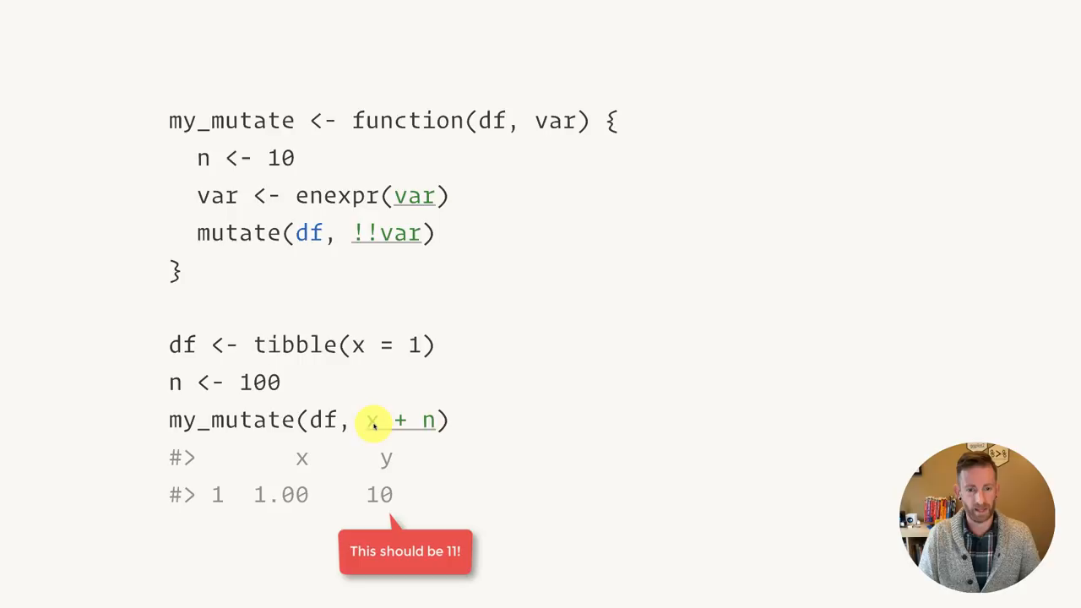
{"action": "mouse_move", "coordinate": [432, 420]}
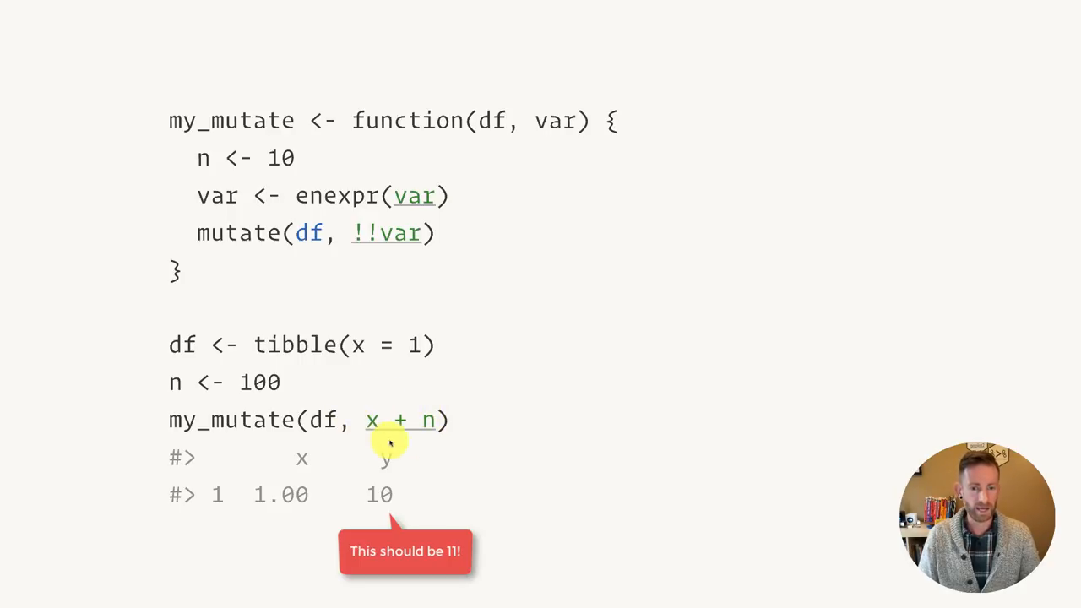
{"action": "mouse_move", "coordinate": [172, 389]}
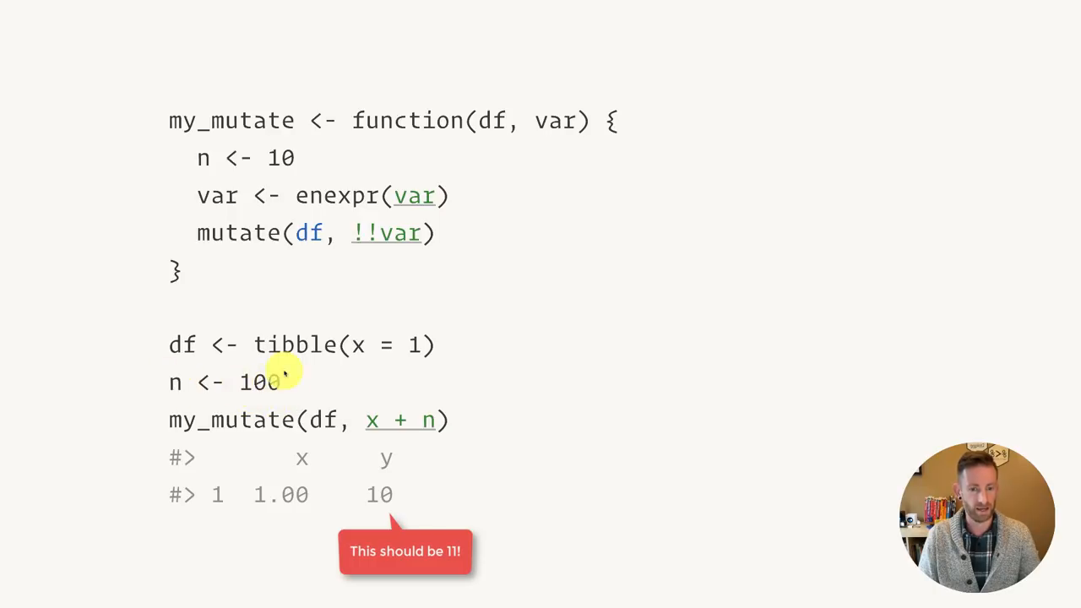
{"action": "mouse_move", "coordinate": [330, 494]}
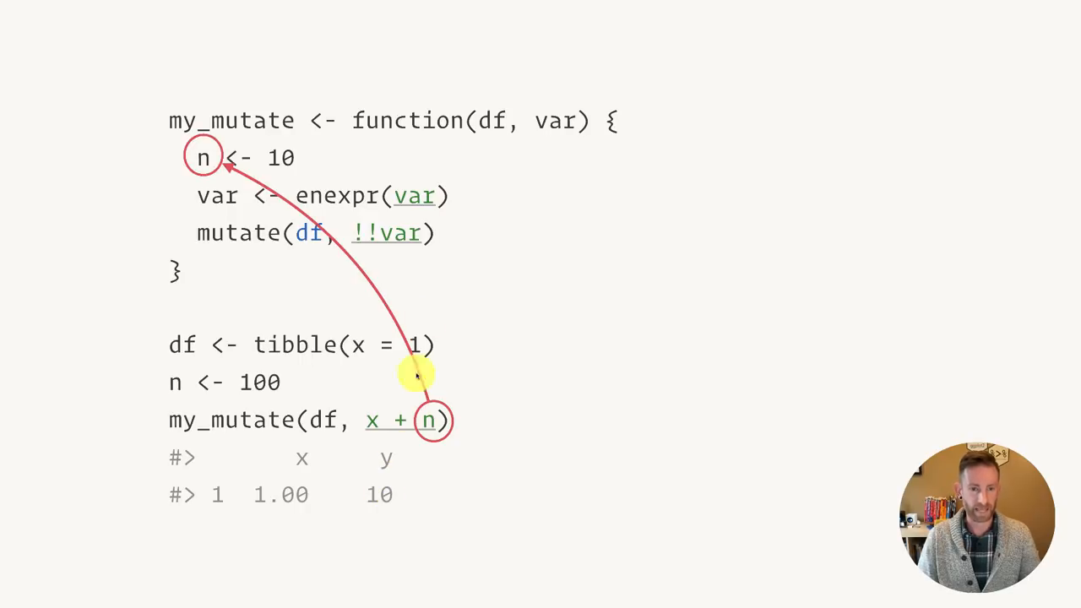
{"action": "mouse_move", "coordinate": [460, 419]}
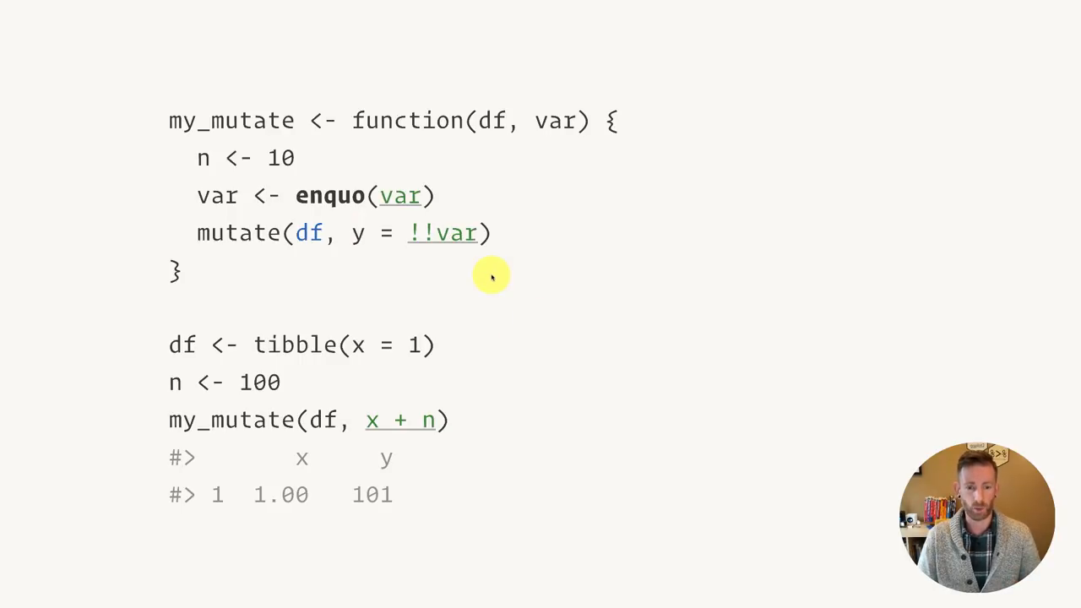
{"action": "mouse_move", "coordinate": [382, 530]}
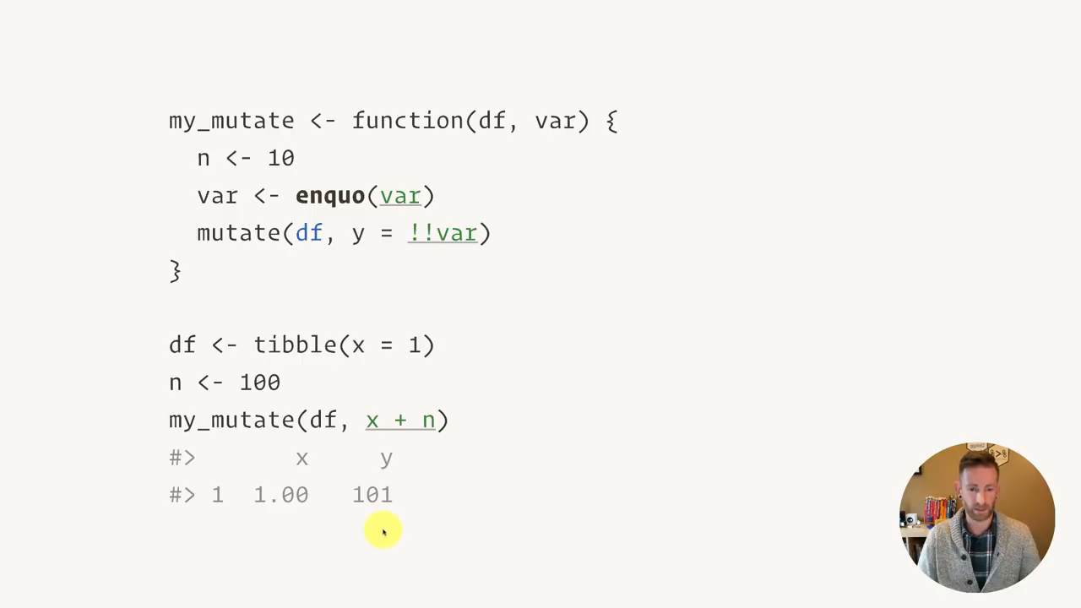